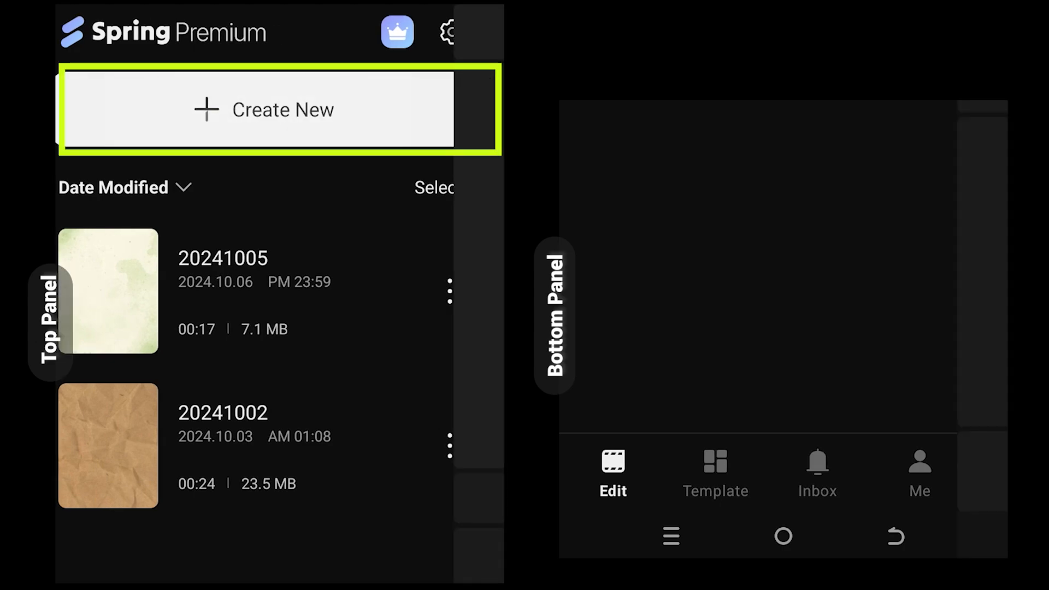
Step: Create a new project using the black solid-colour image asset as the base clip
click(264, 109)
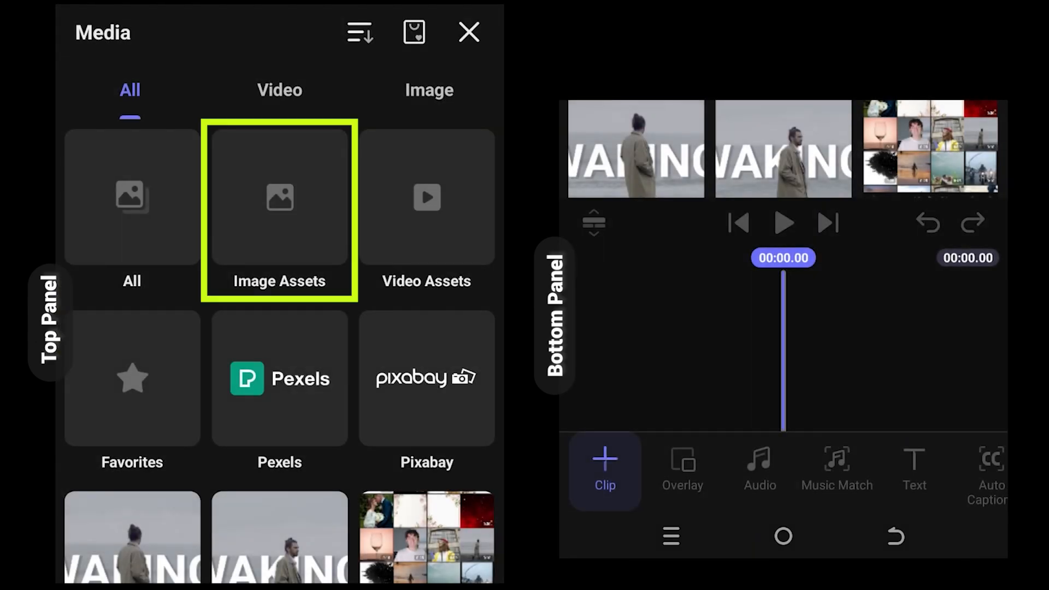
click(278, 195)
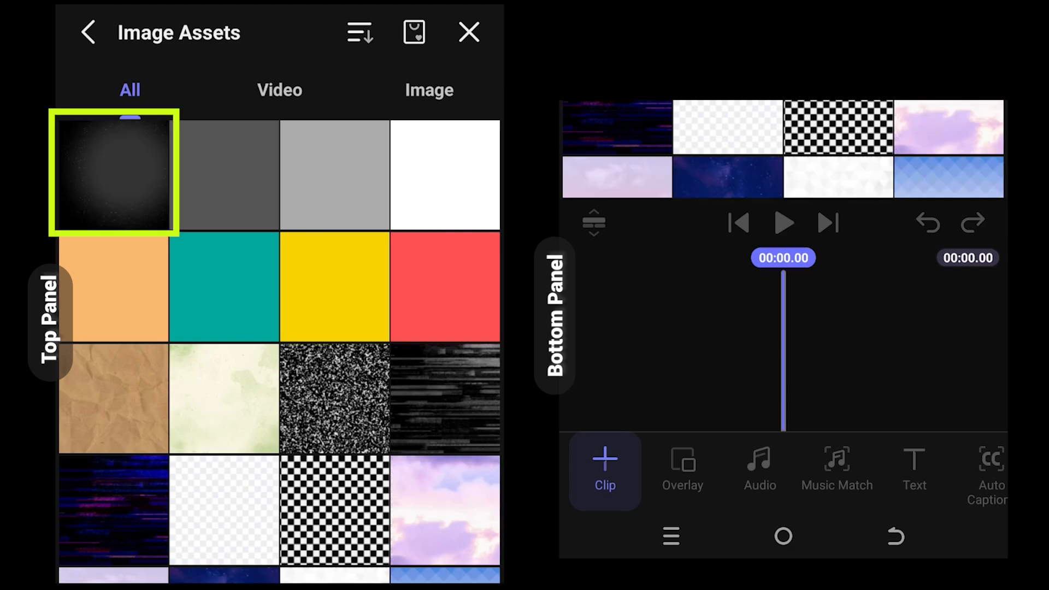
click(113, 175)
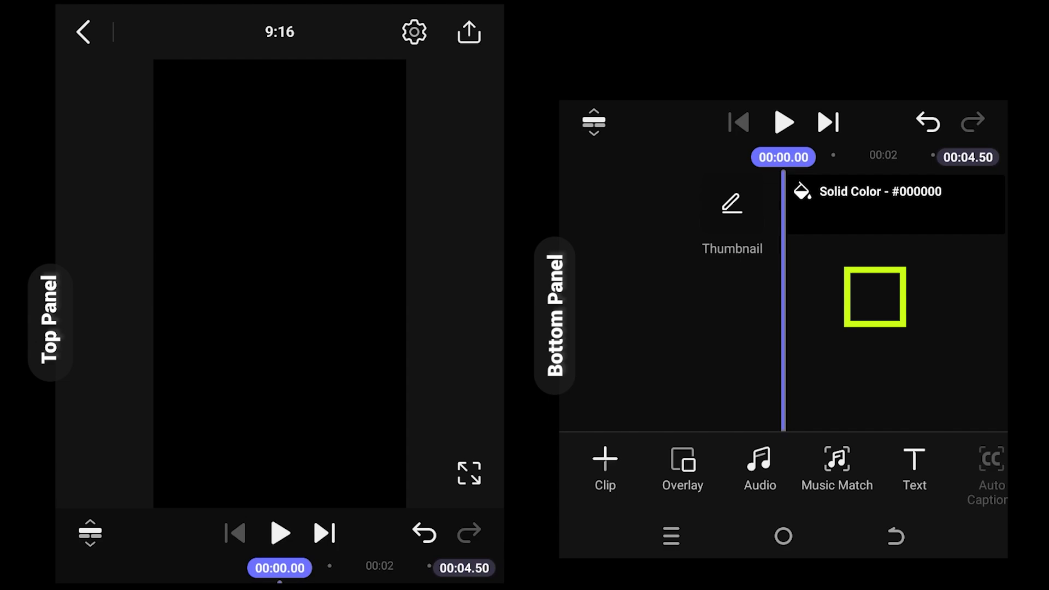
Step: Add the beach walking-man video as an overlay and switch the ratio from 9:16 to 16:9
click(681, 469)
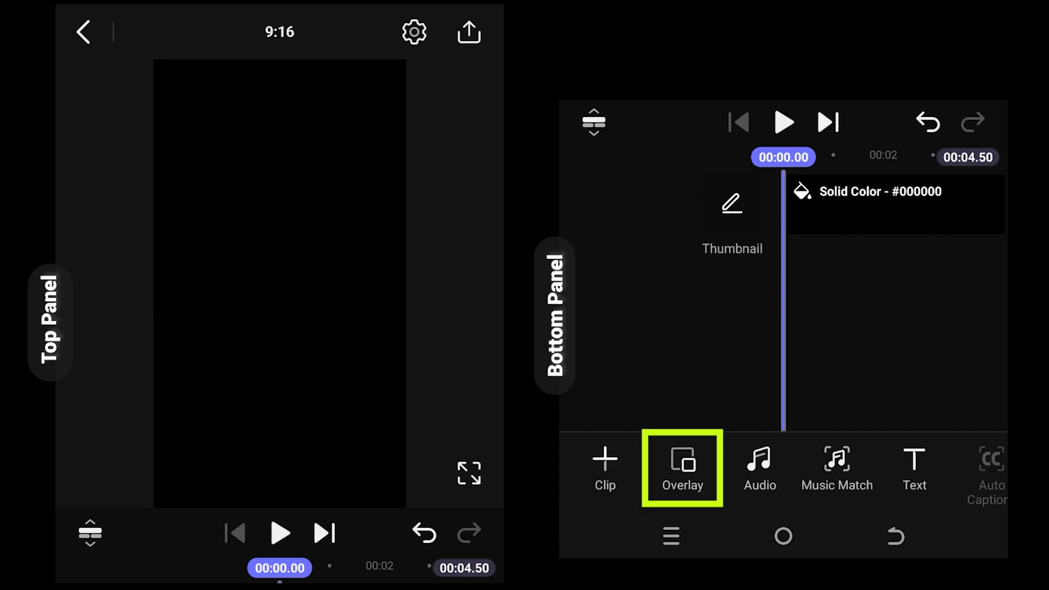
click(682, 468)
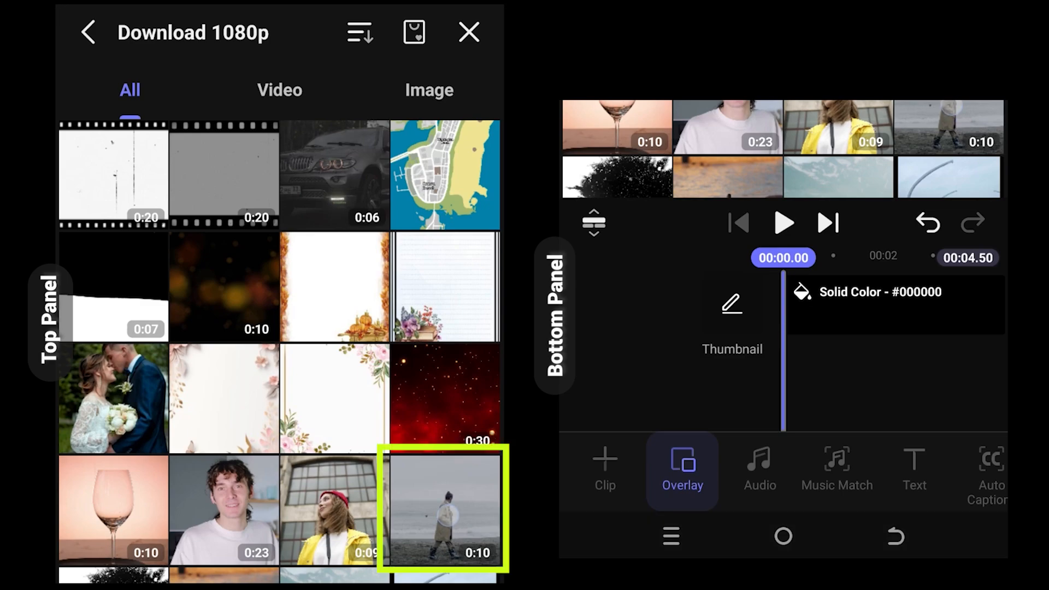
click(445, 510)
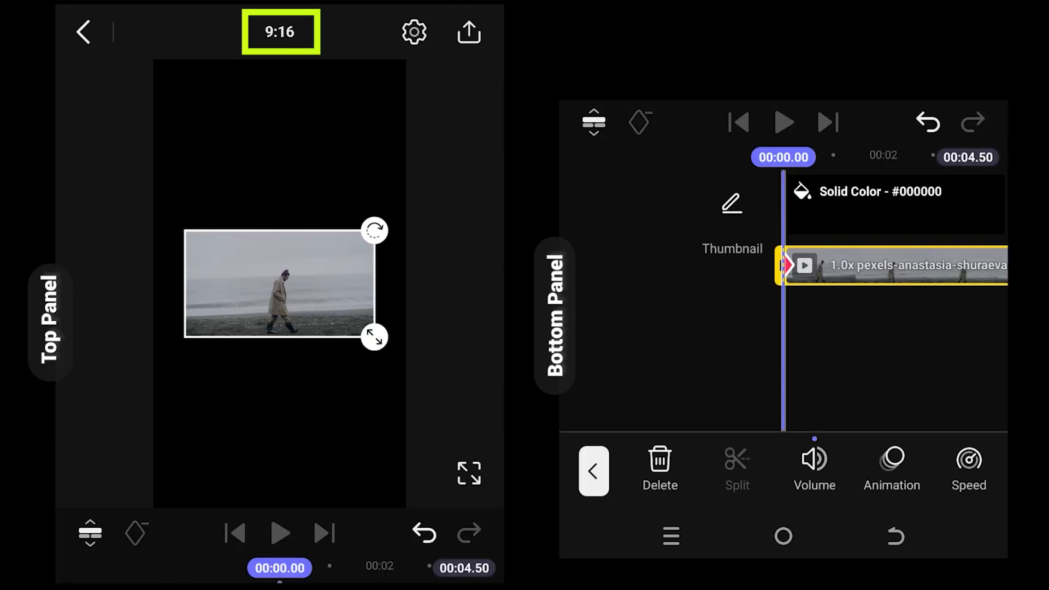
click(280, 31)
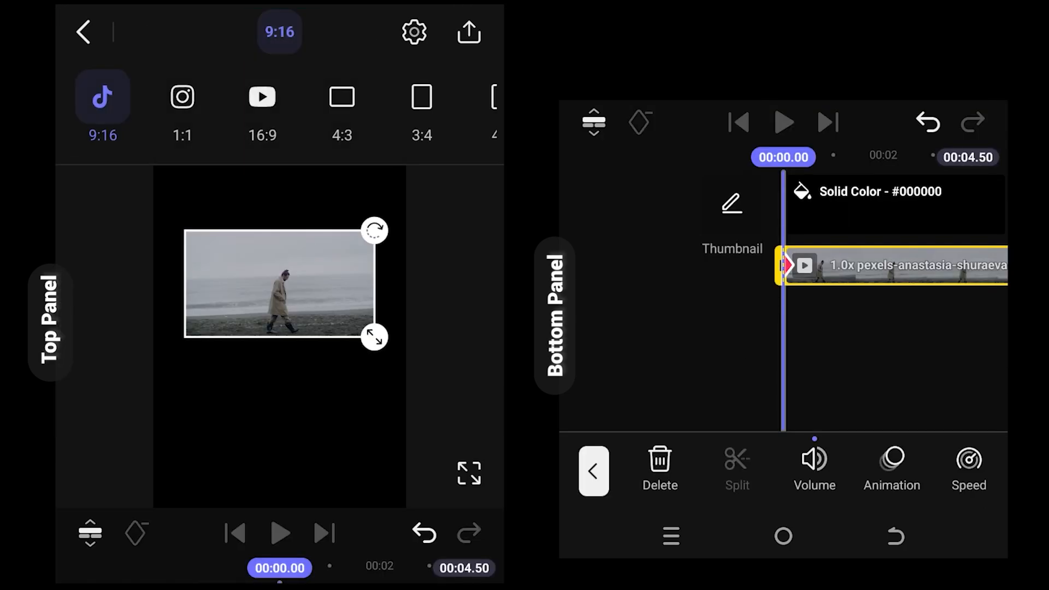
click(261, 107)
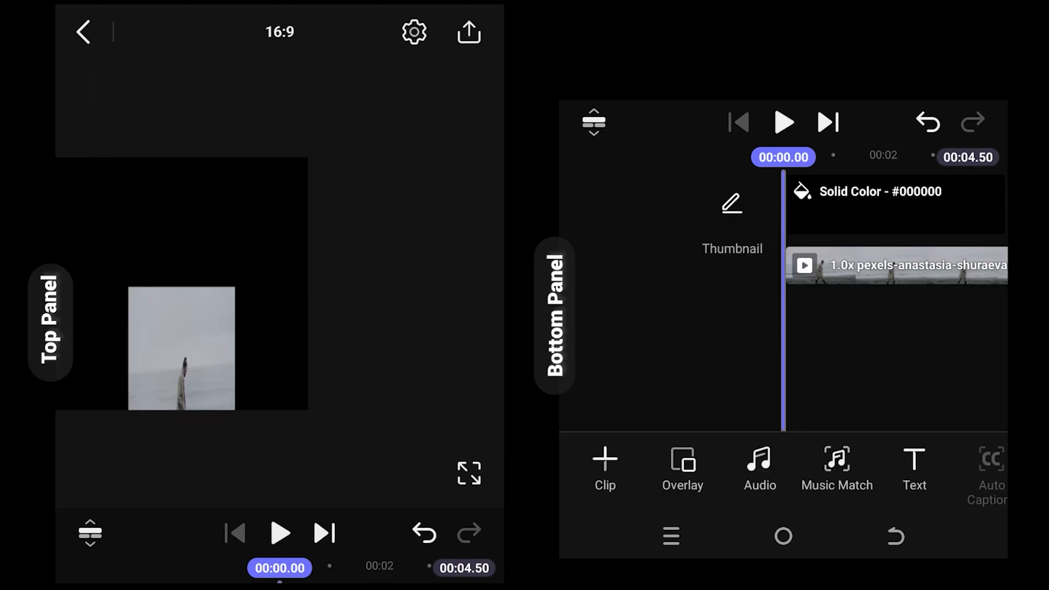
Step: Scale the beach overlay up to fill the frame, then duplicate it onto a second layer
click(893, 264)
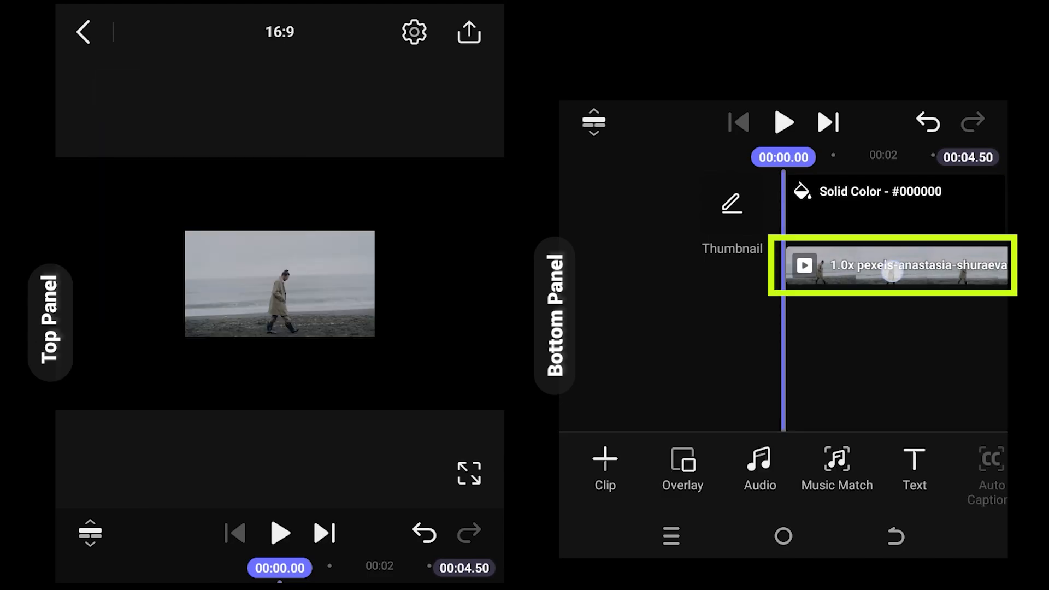
click(892, 264)
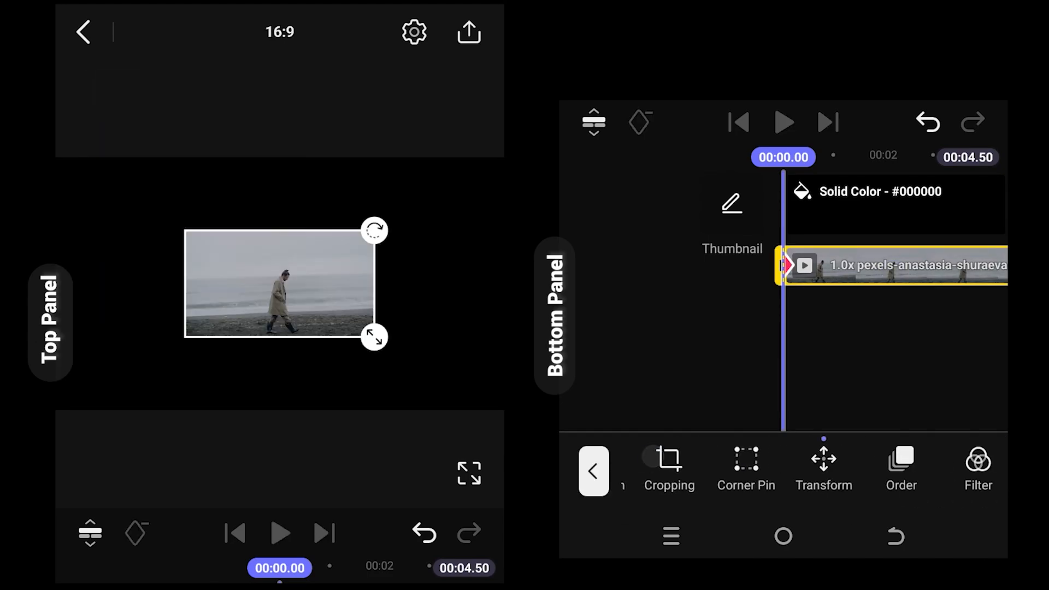
click(824, 467)
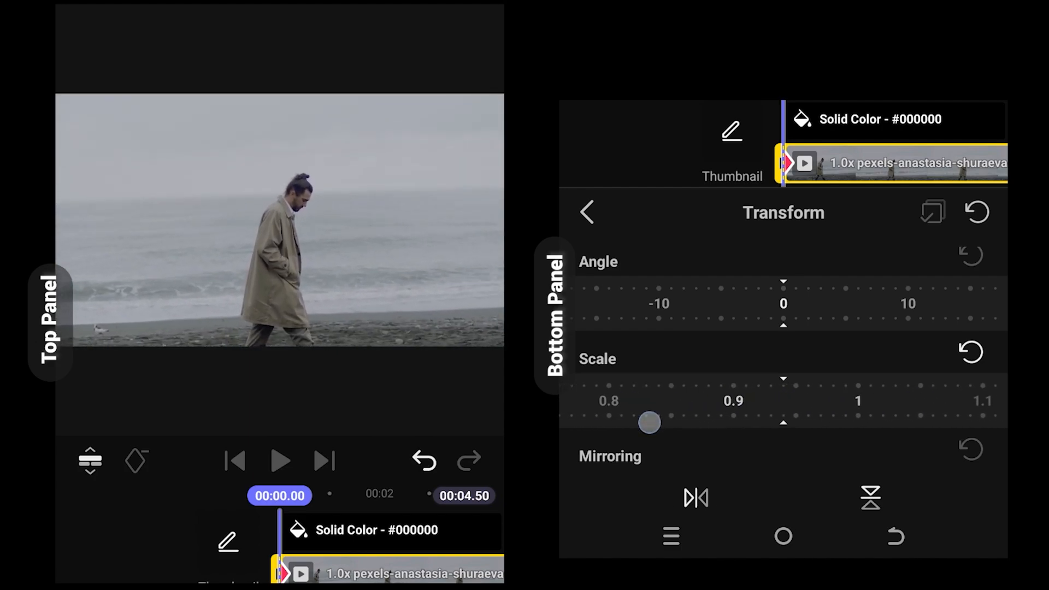
click(587, 213)
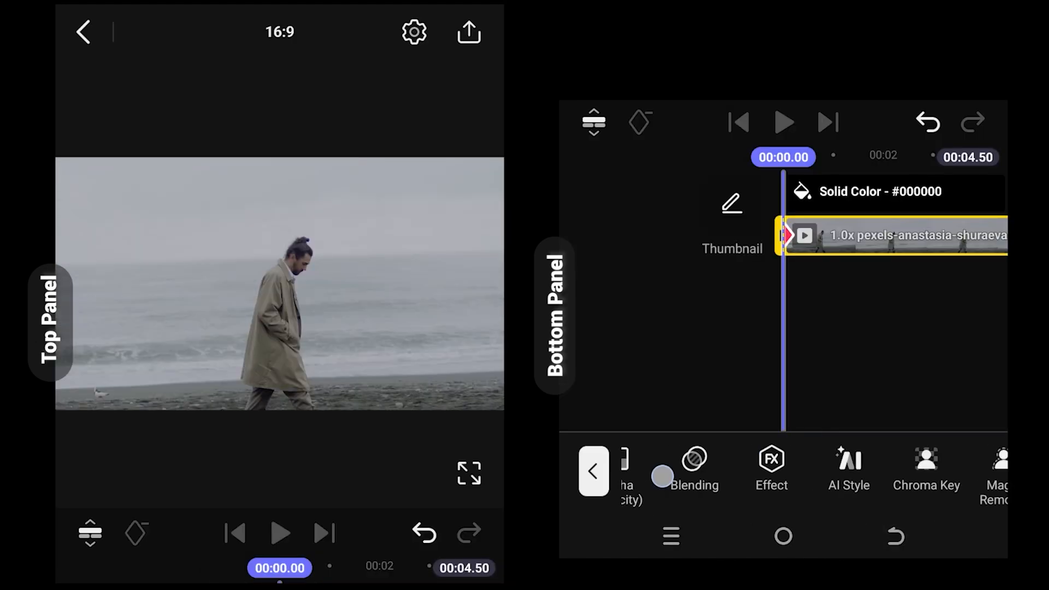
click(813, 469)
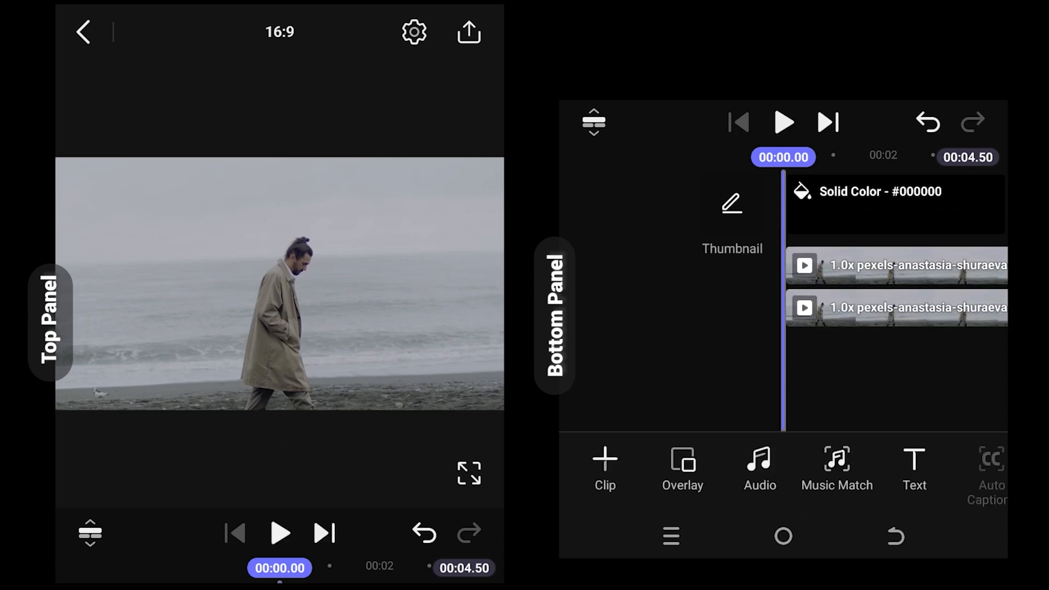
Step: Run Magic Remover on the duplicate to isolate the man and add a white WAKING title
click(896, 309)
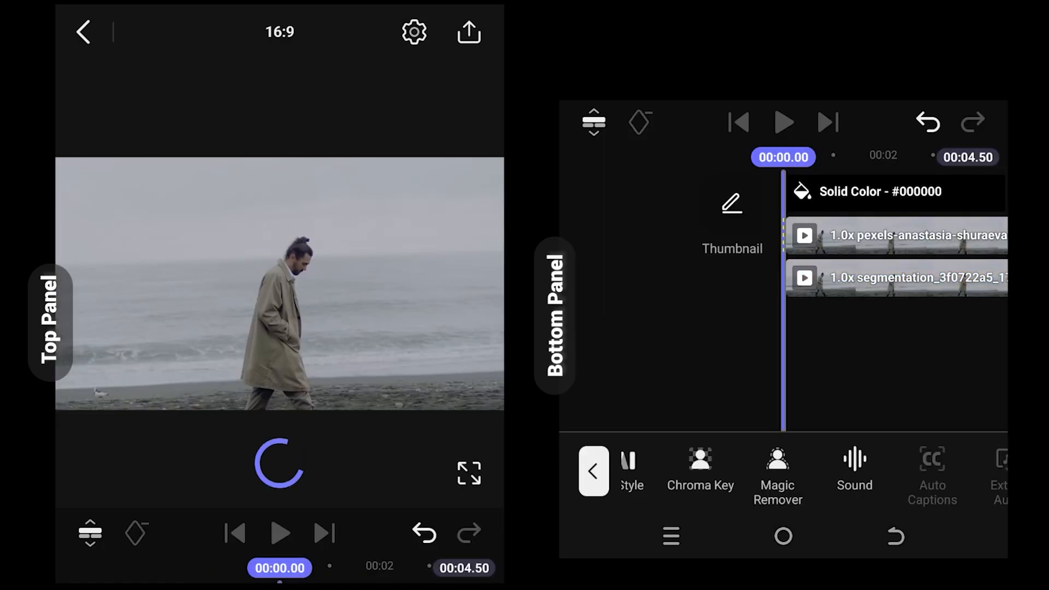
click(592, 470)
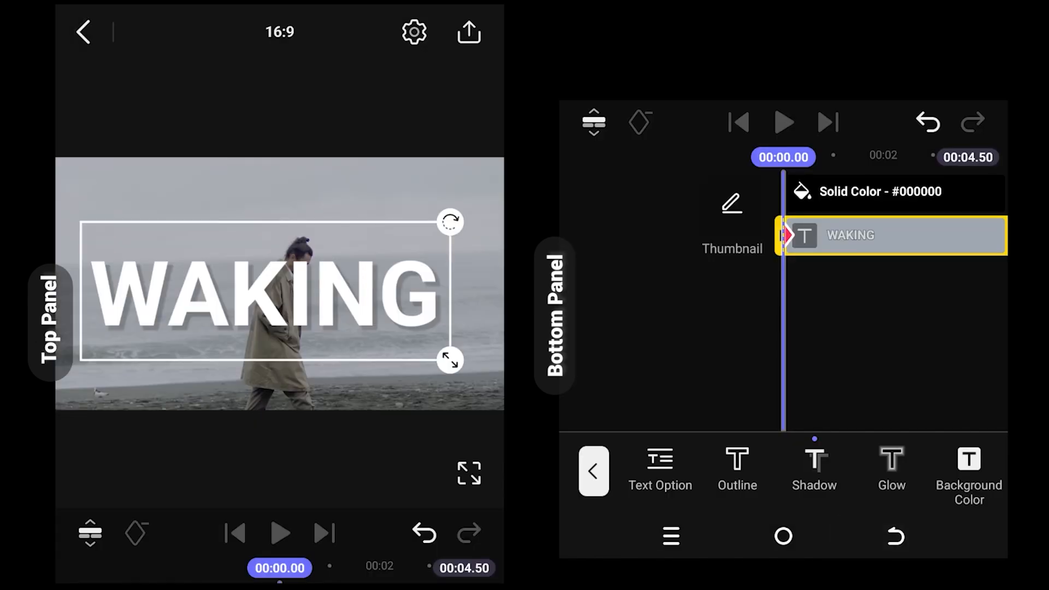
Step: Send the WAKING text layer backward so it sits behind the cut-out man
scroll(left, 3)
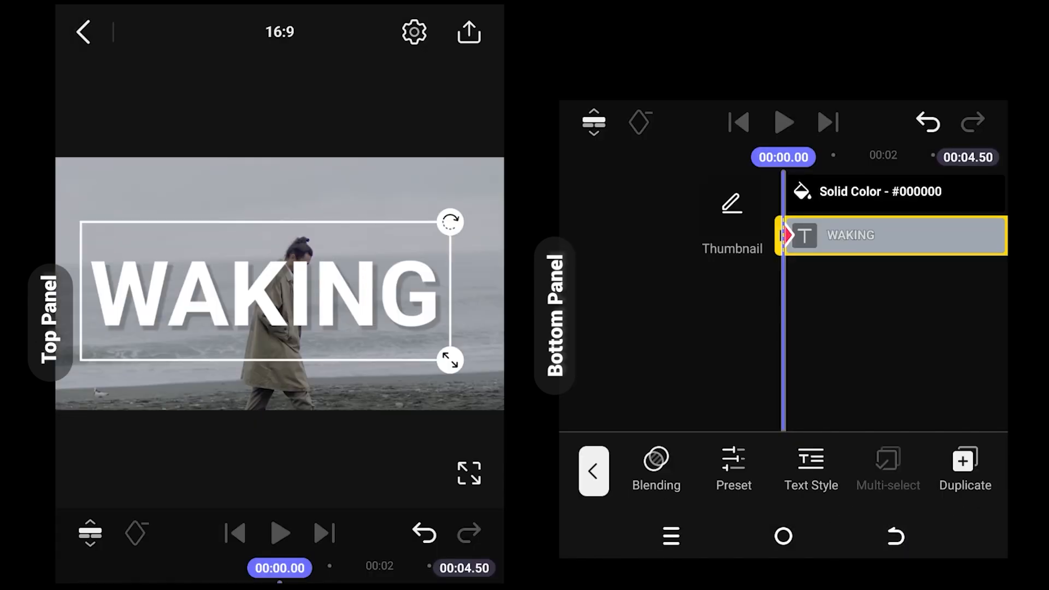
scroll(left, 3)
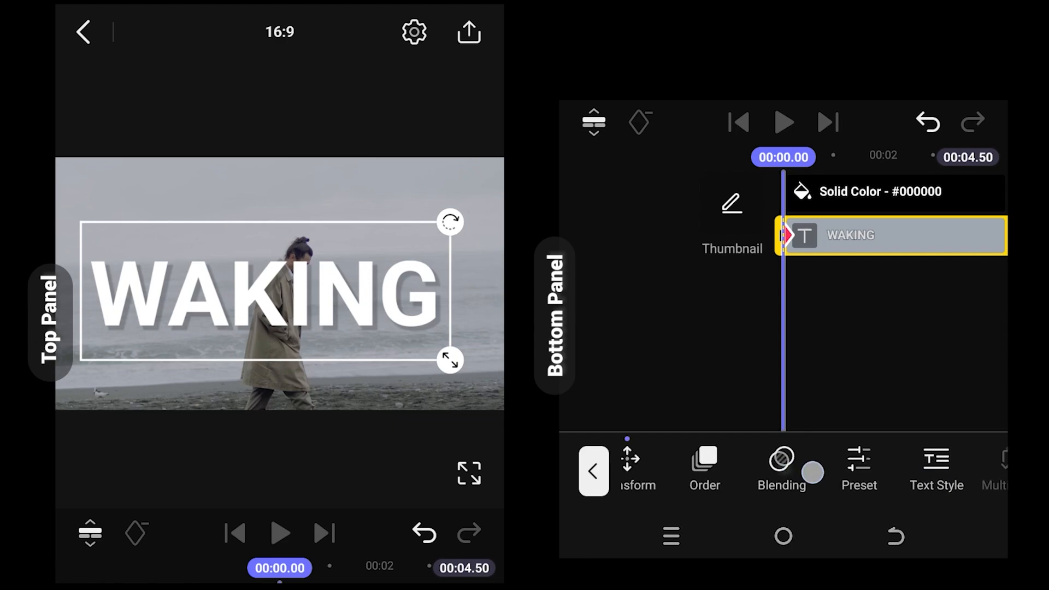
click(703, 468)
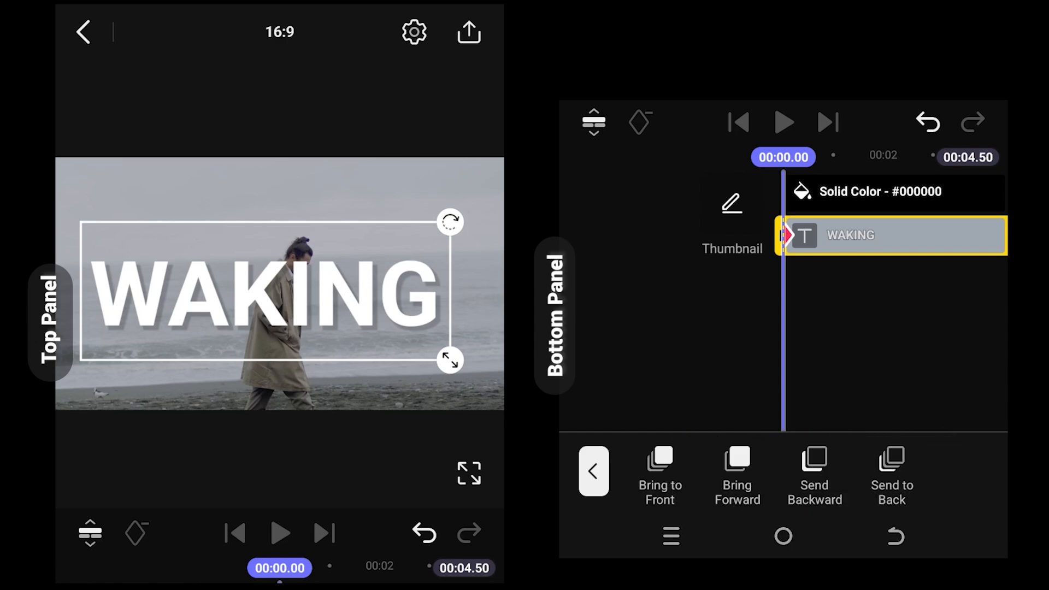
click(814, 475)
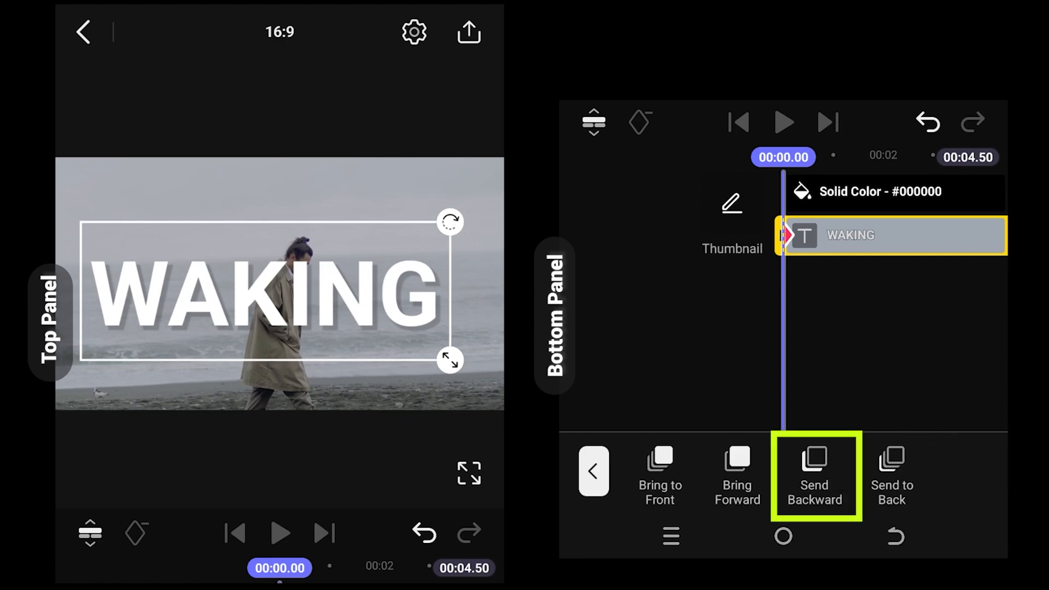
click(814, 476)
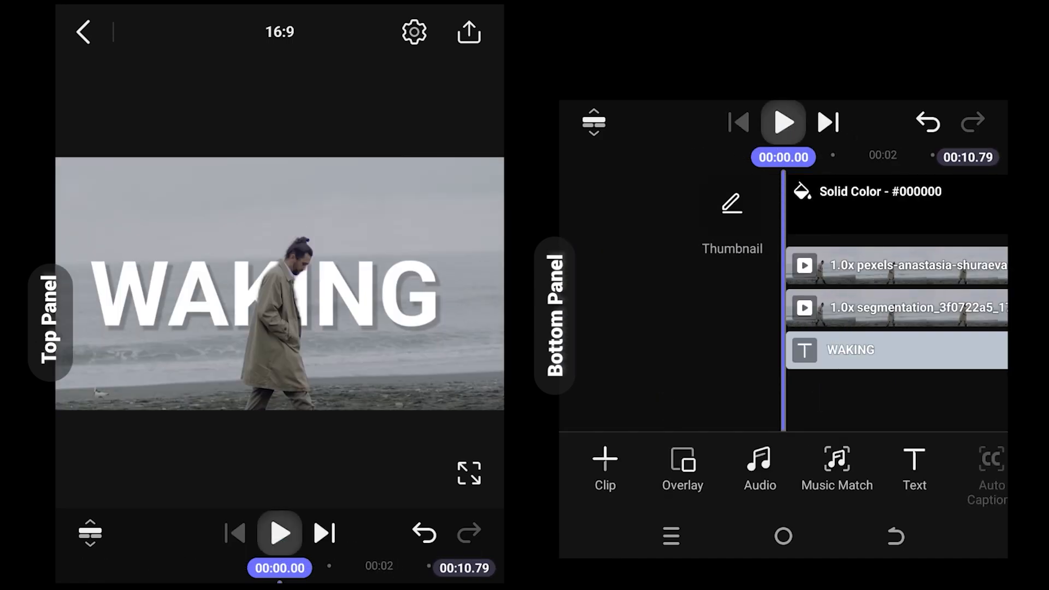
Step: Play the preview to watch the man walk in front of WAKING
click(783, 123)
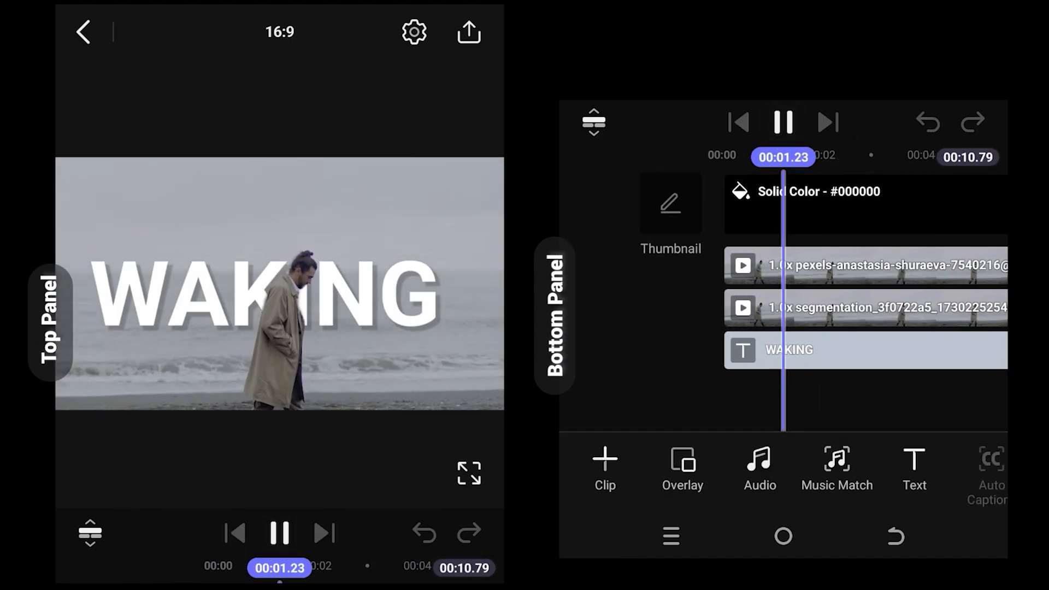